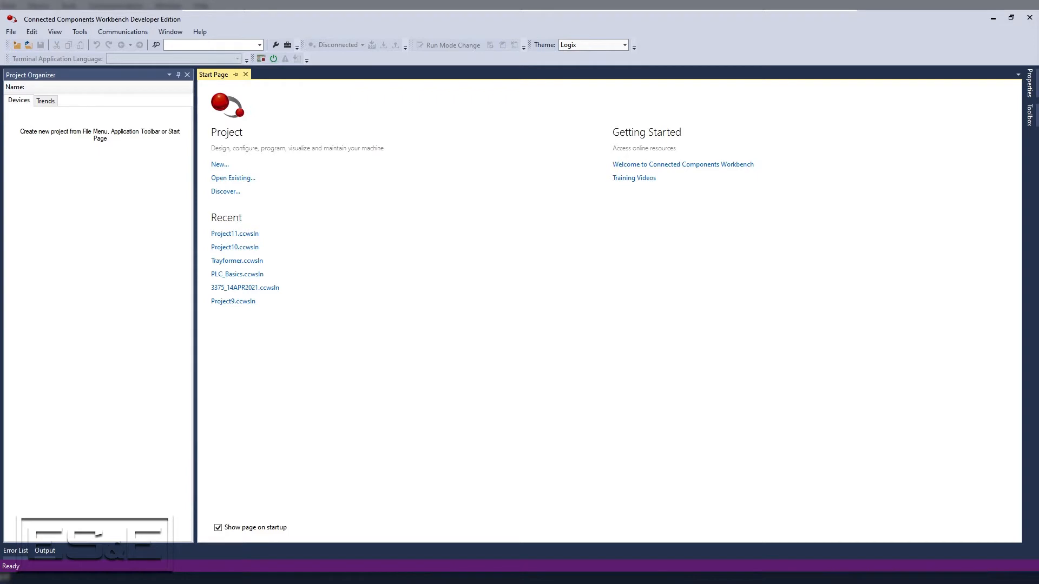
Open Project11 and upload the Micro850 controller's program, overwriting the project
left_click(234, 233)
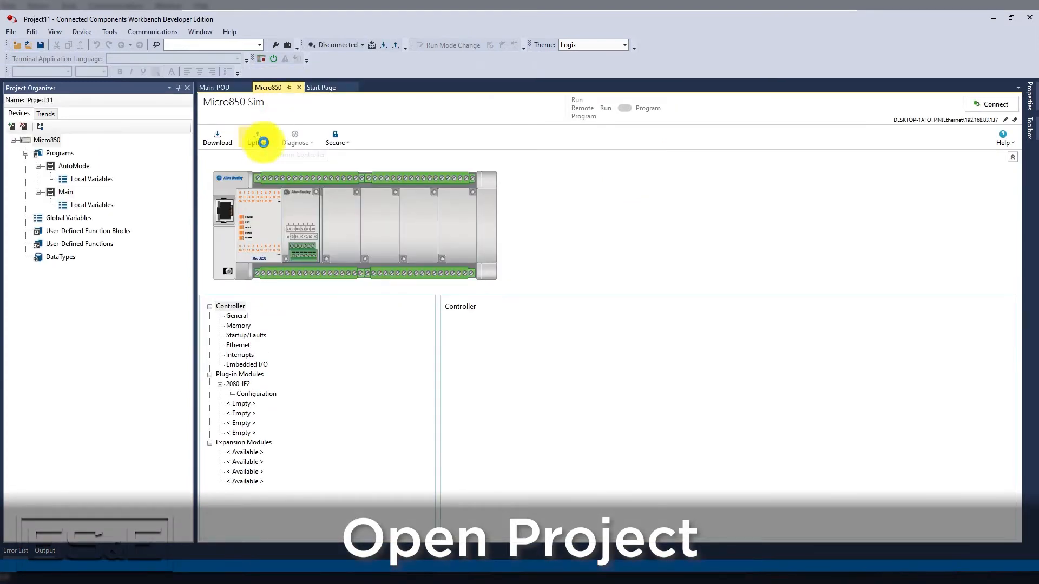
left_click(257, 137)
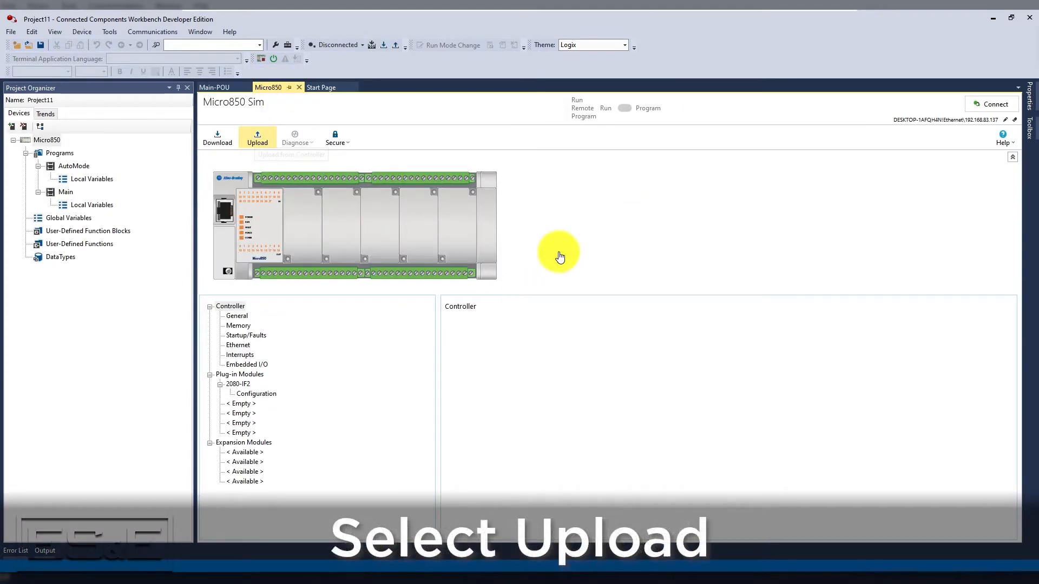
left_click(257, 136)
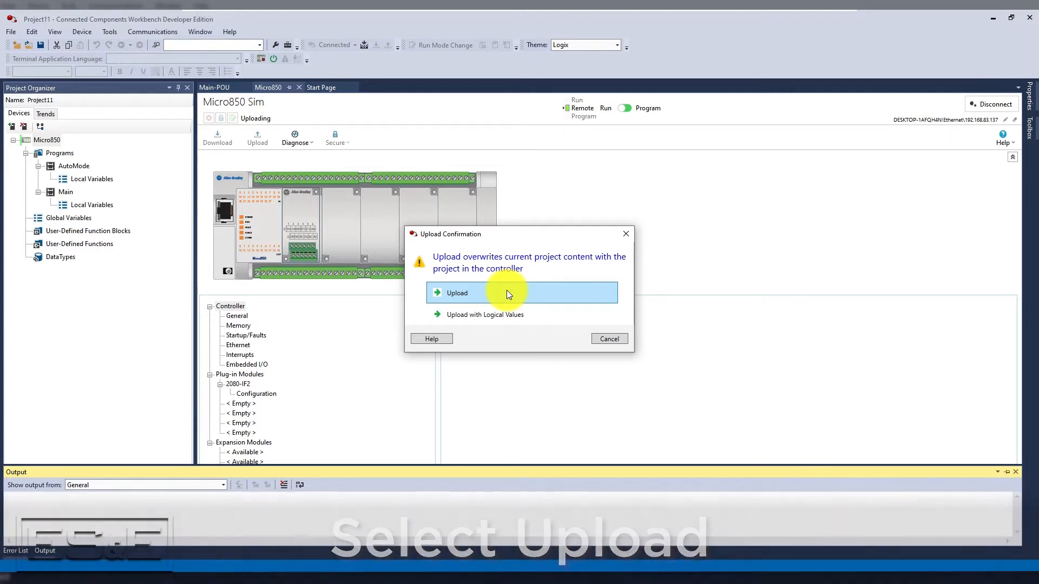
left_click(457, 293)
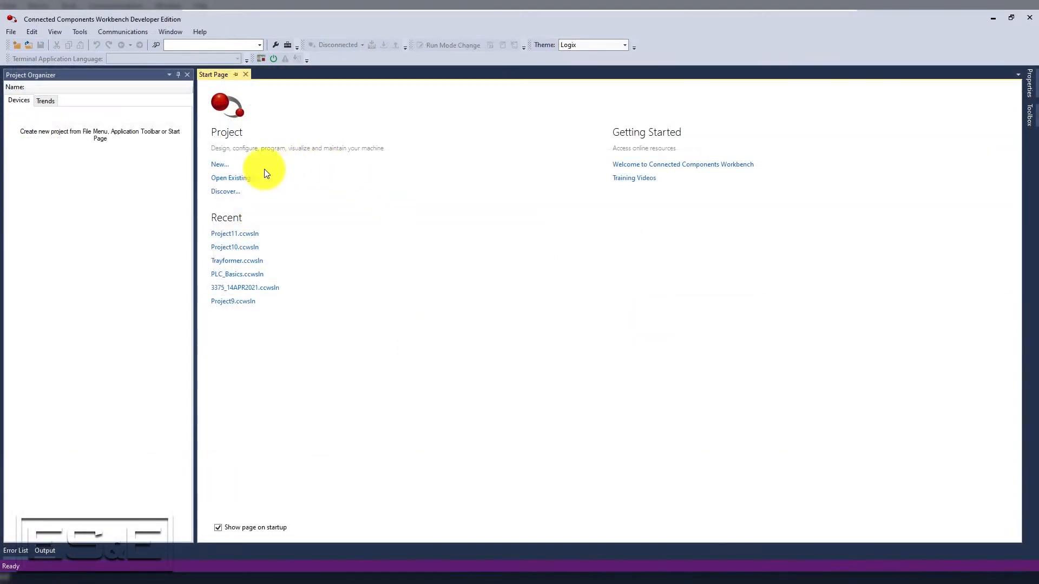
Create Project12 in the default location and dismiss the Add Device dialog
left_click(220, 164)
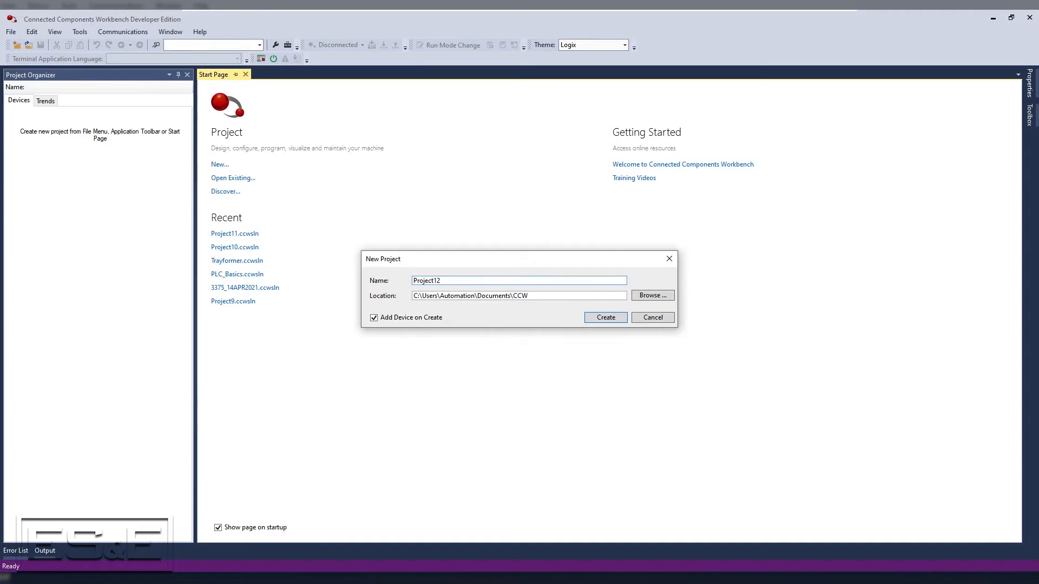
left_click(605, 317)
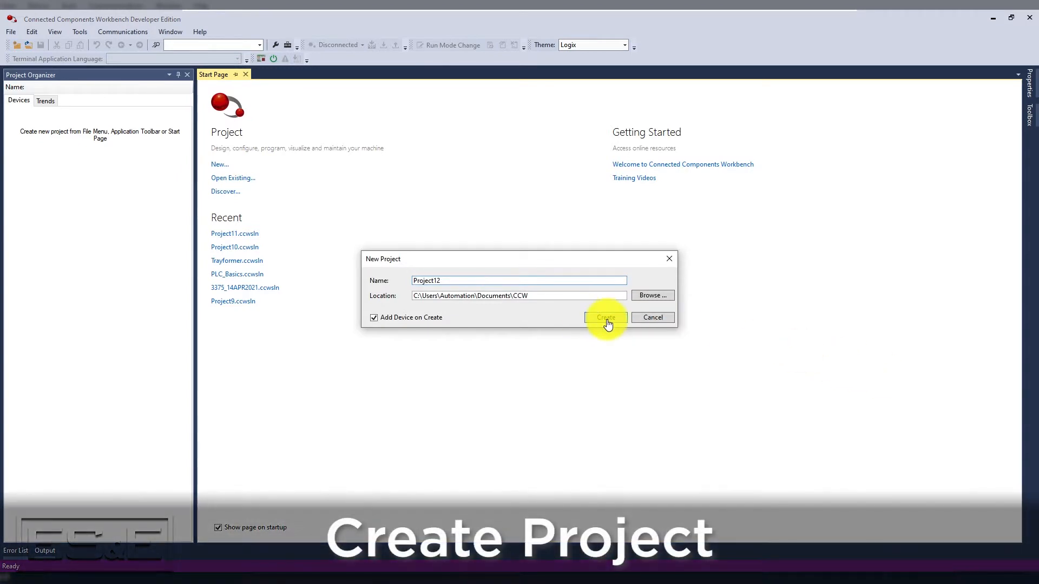
left_click(605, 318)
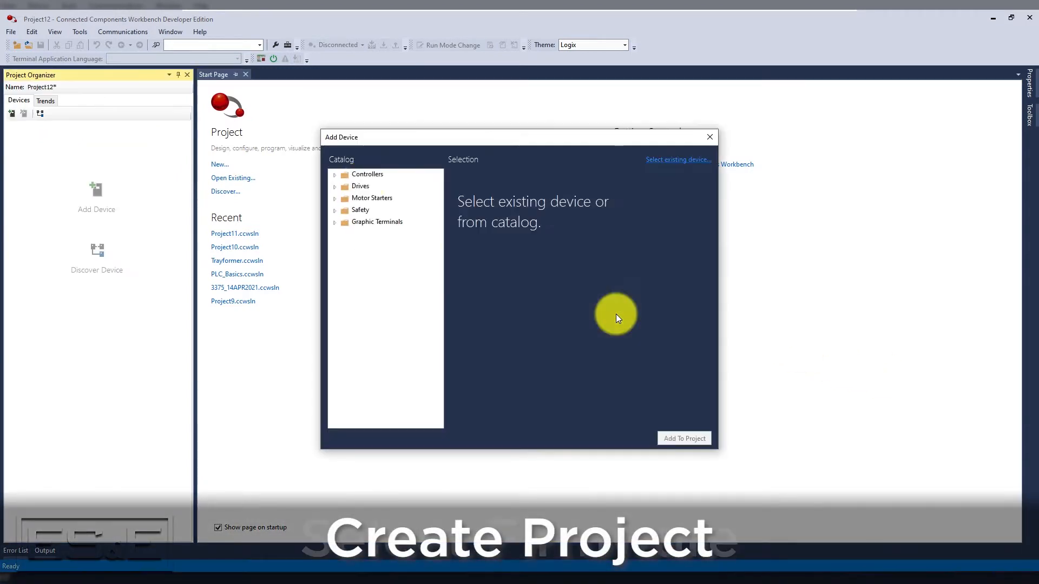
left_click(404, 329)
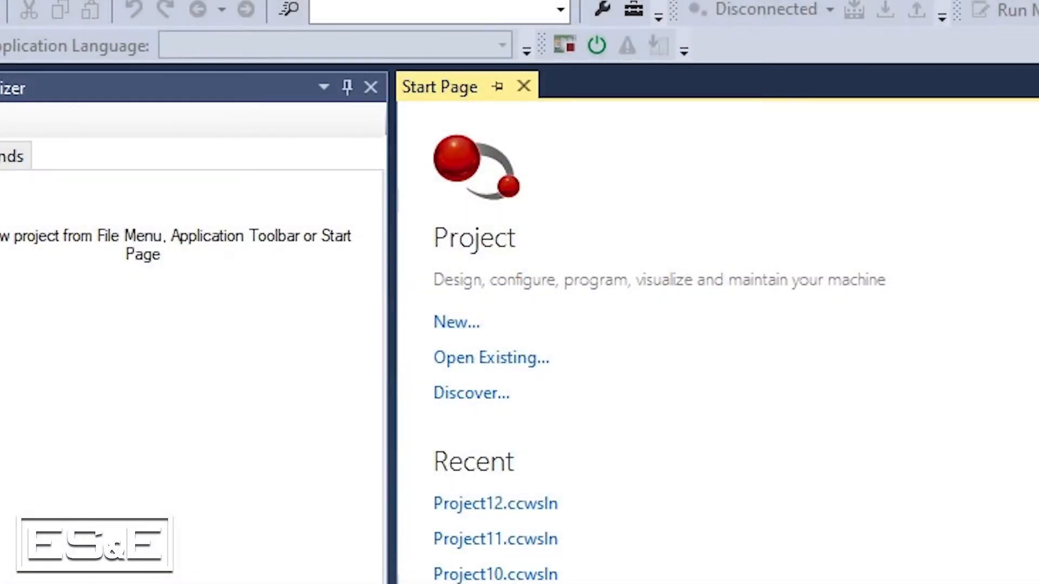
mouse_move(471, 393)
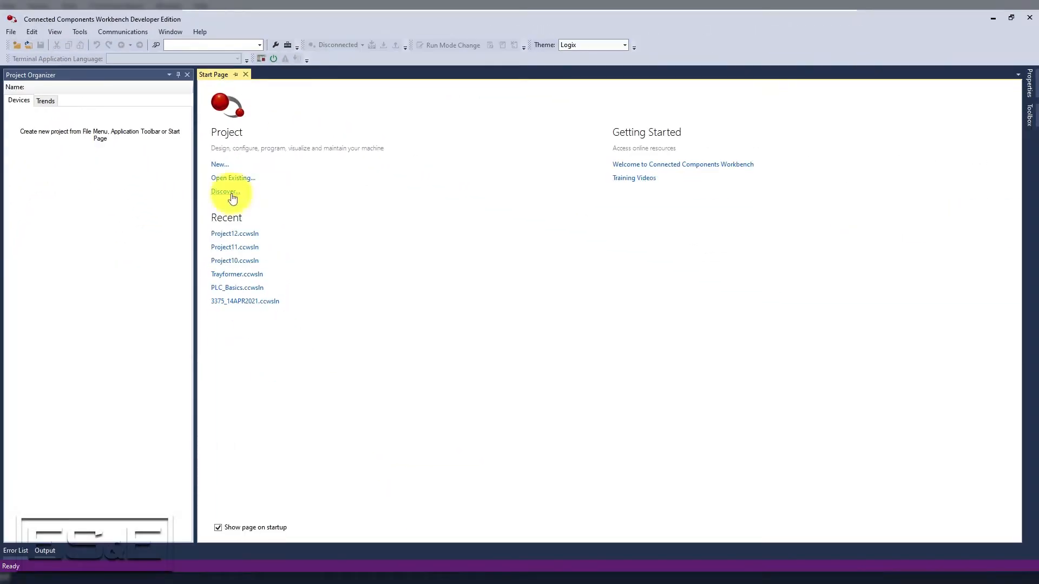
mouse_move(366, 248)
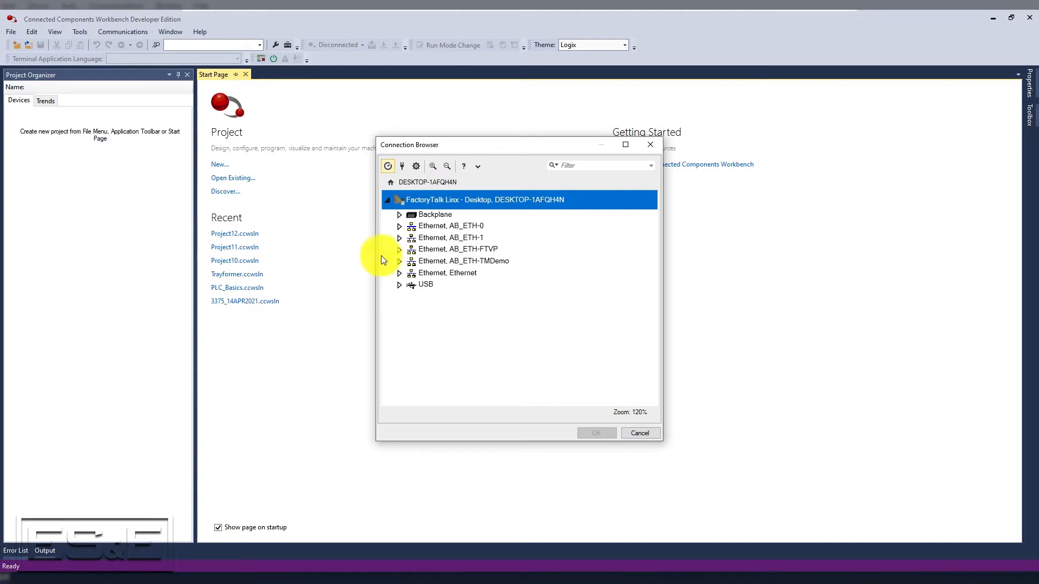
Select the 2080-LC50-48QWBS Micro850 at 192.168.83.137 under Ethernet and confirm
left_click(400, 272)
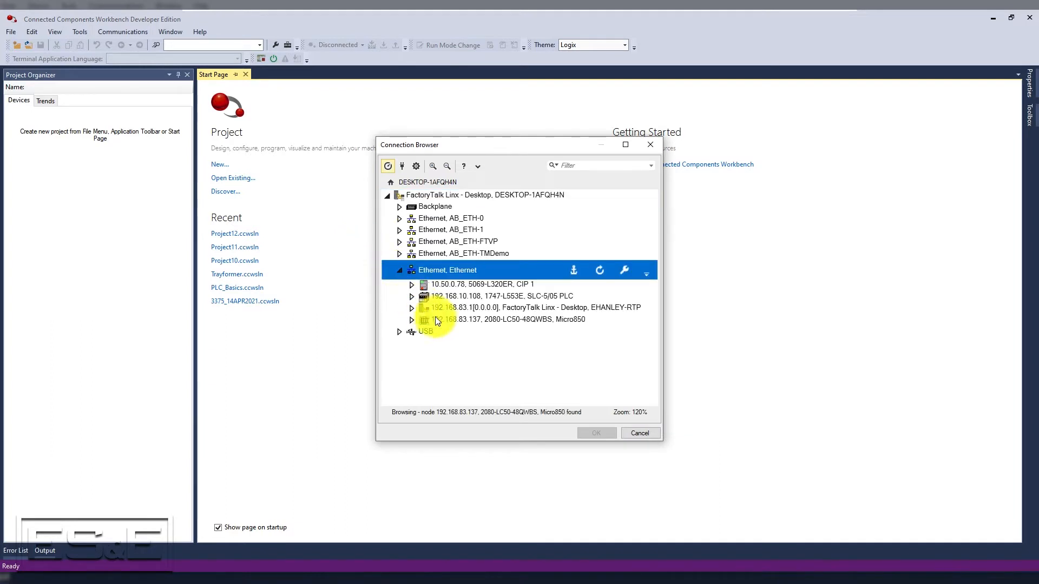
left_click(444, 319)
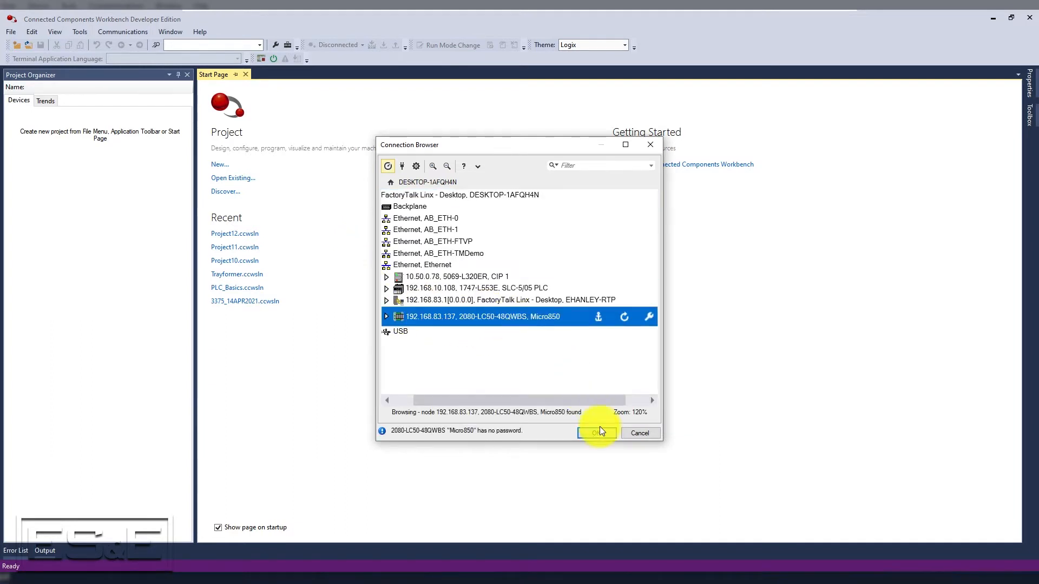
left_click(597, 433)
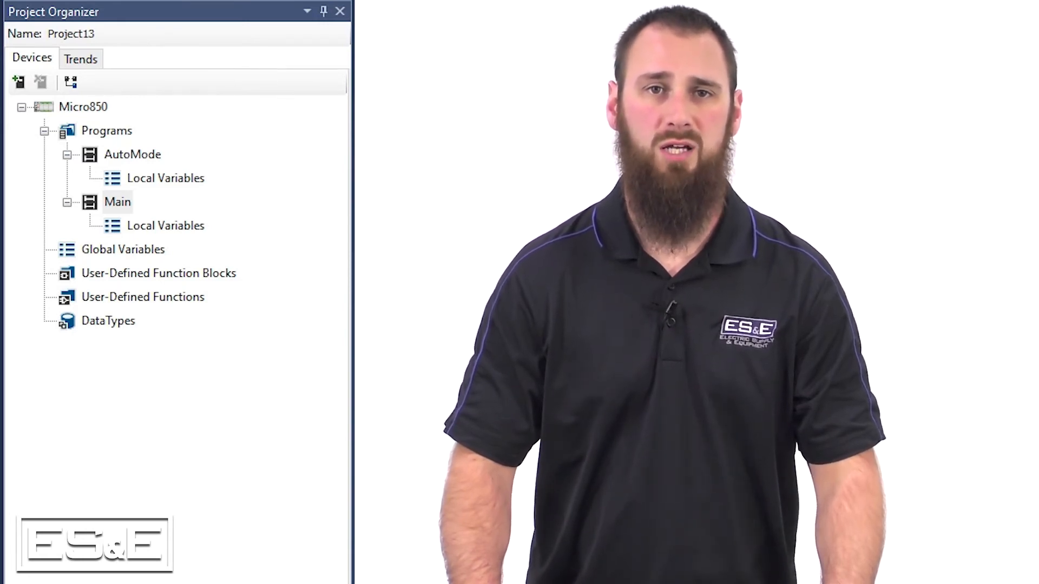
Check that Project Organizer shows Micro850 with AutoMode and Main programs
left_click(67, 155)
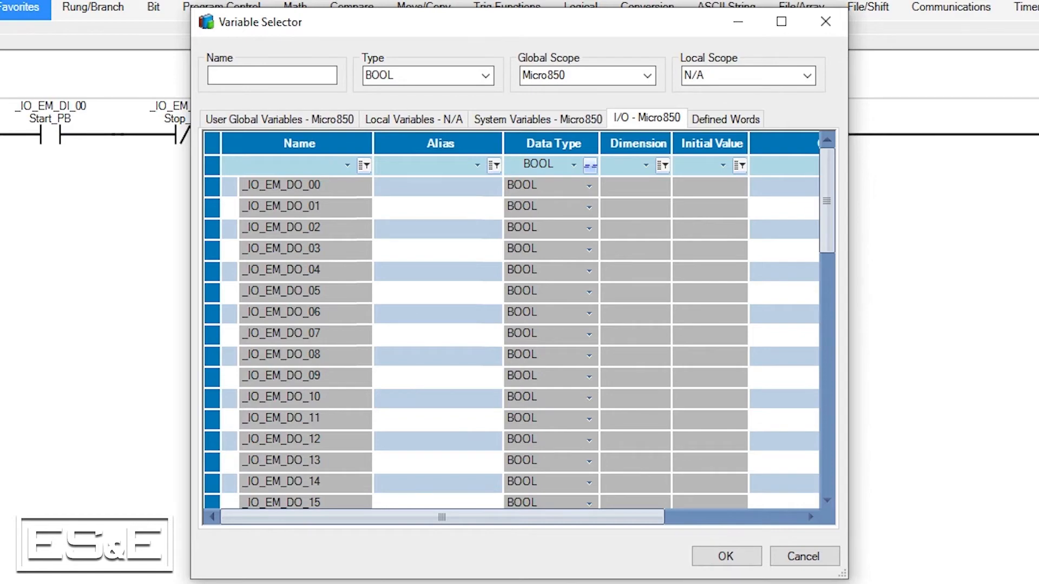
Close the Variable Selector without changes to view Main's ladder rungs
key("ctrl+r")
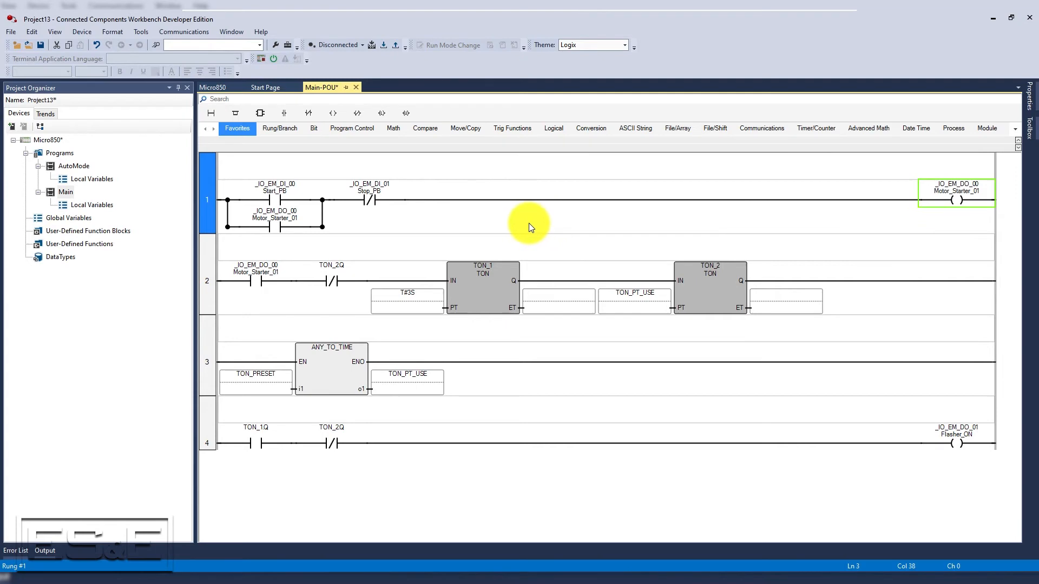
left_click(369, 199)
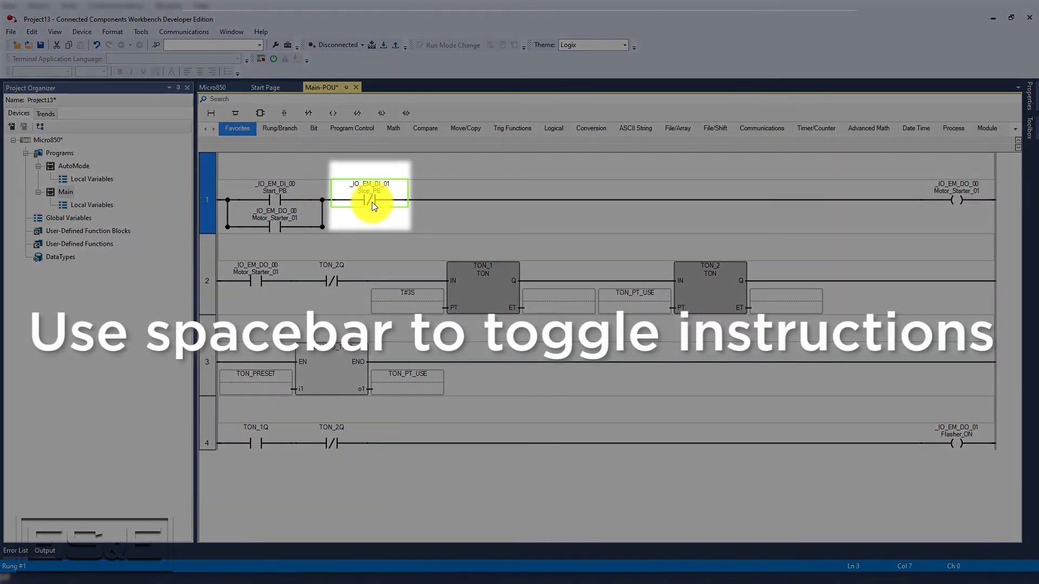
key("space")
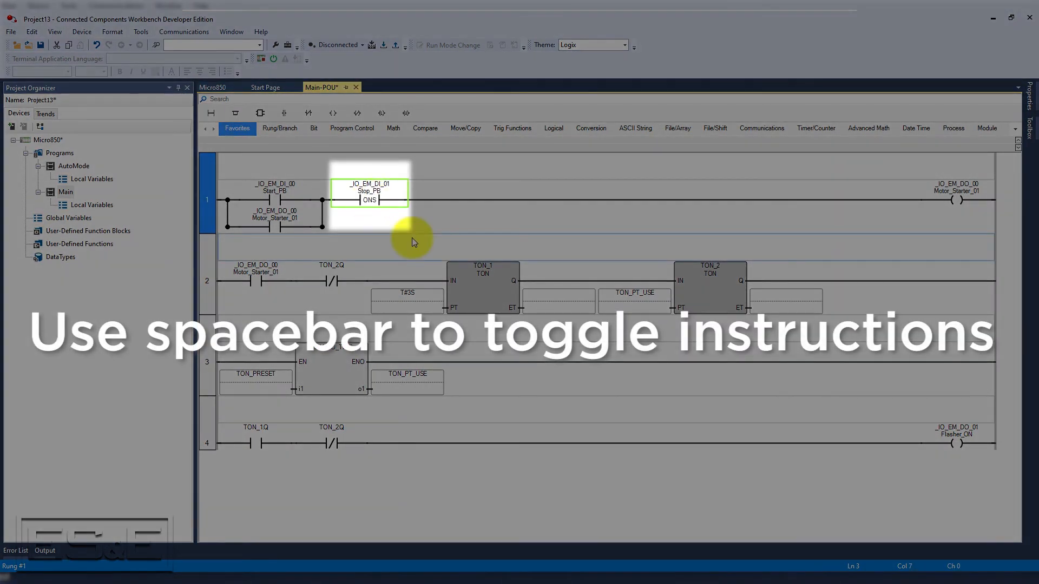
key("space")
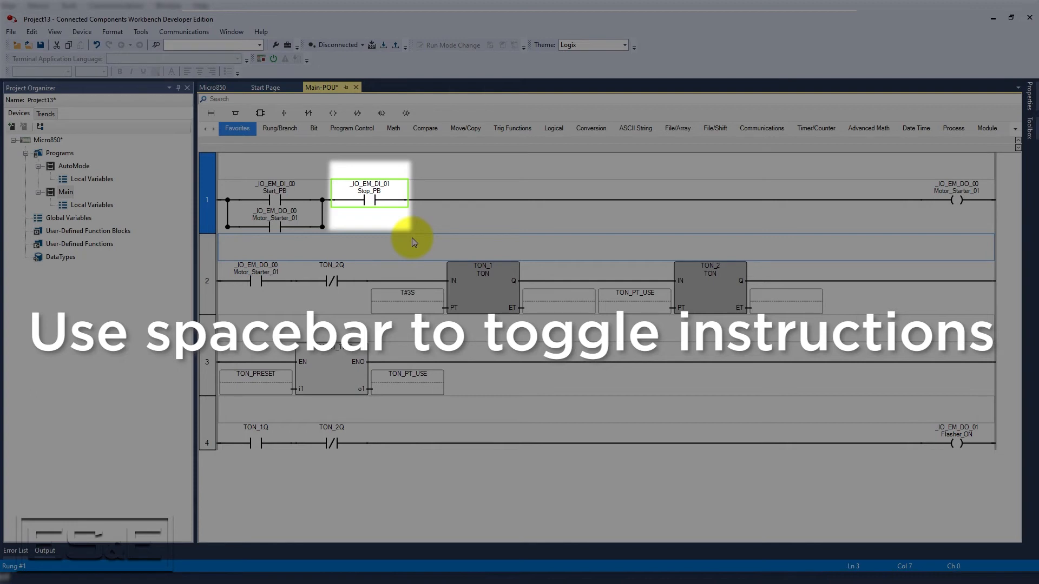
key("space")
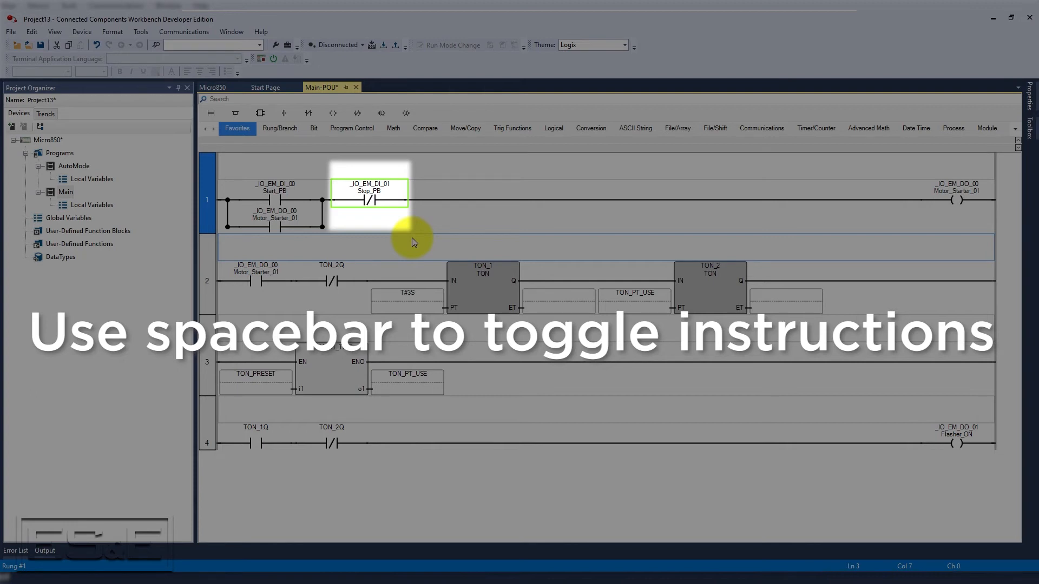
key("space")
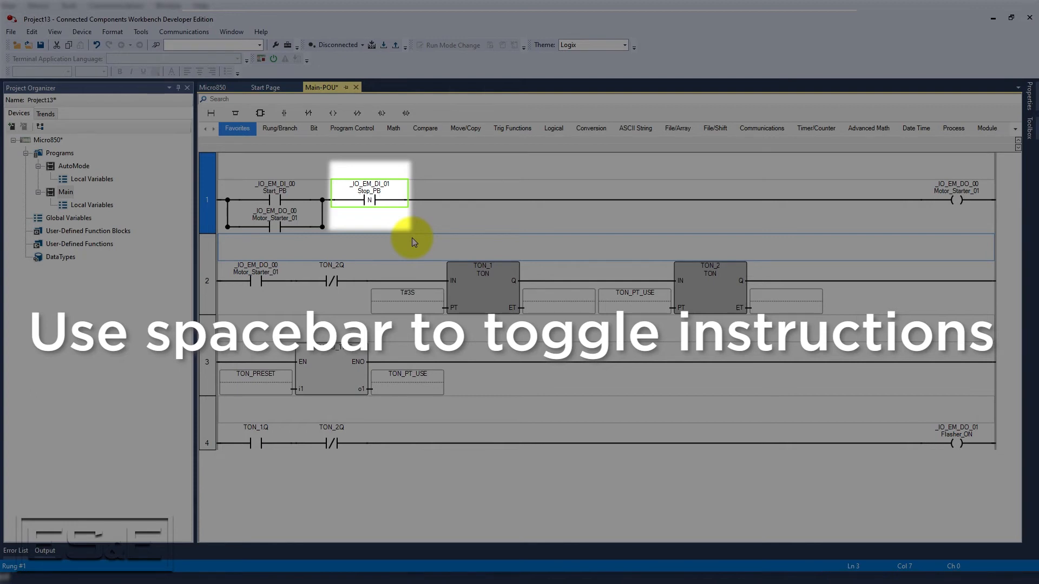
key("space")
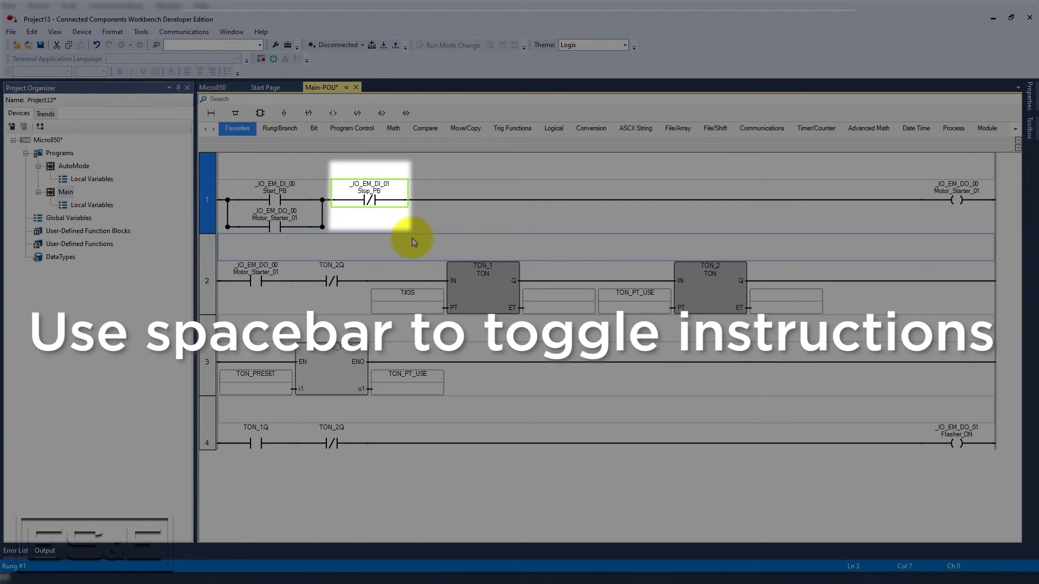